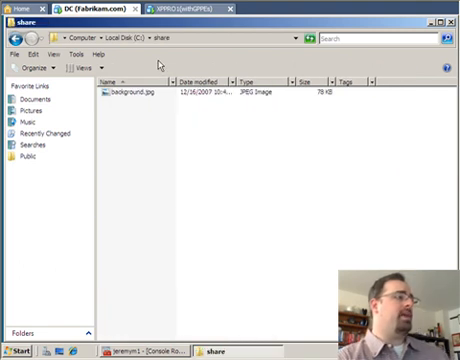
mouse_move(148, 128)
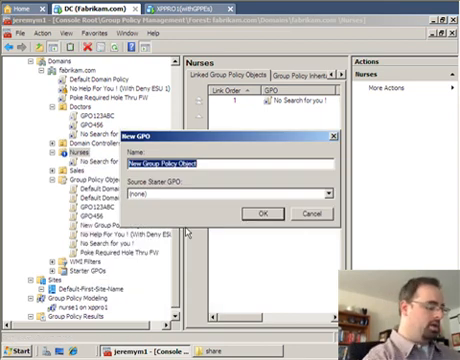
- Name the new GPO 'Same desktop background'
text(Same idea)
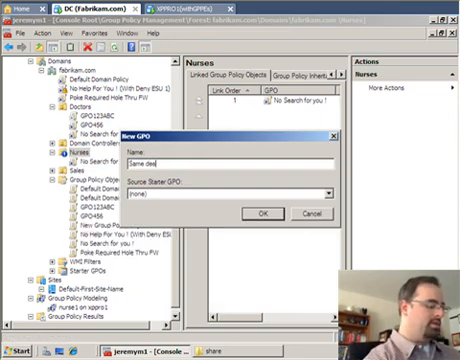
text(Same desktop background)
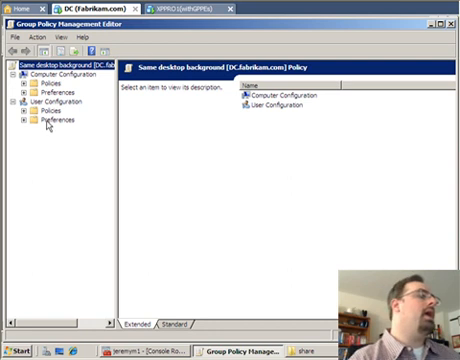
- Enable Desktop Wallpaper under User Configuration with the shared background.jpg, style Center
click(26, 112)
text(\\dc\share\background.)
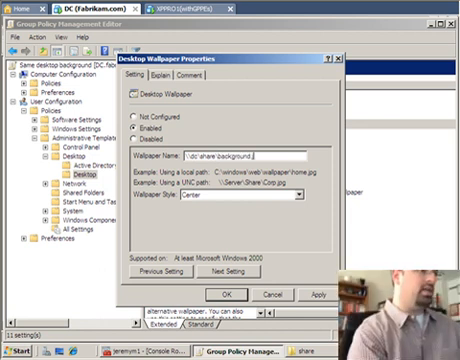
text(jpg)
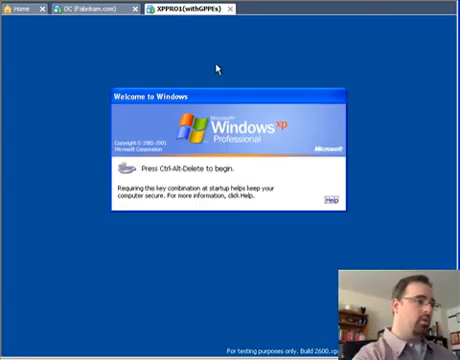
- Log on to the XP guest and view the desktop with the logo wallpaper
key(ctrl+alt+delete)
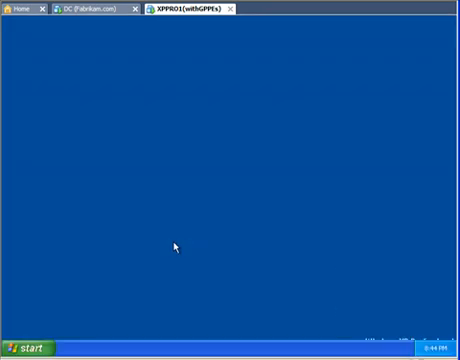
click(24, 340)
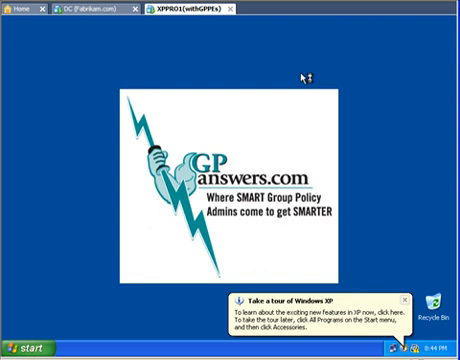
mouse_move(308, 72)
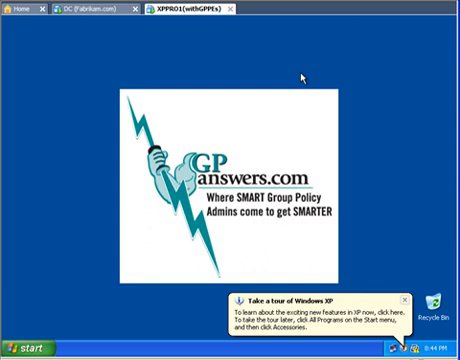
mouse_move(336, 228)
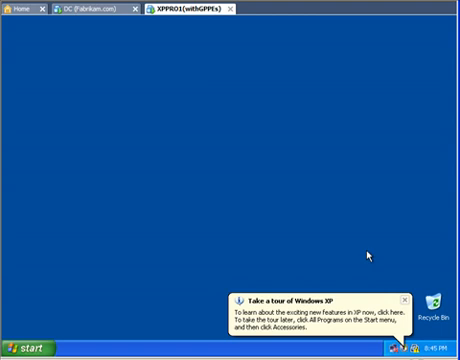
mouse_move(376, 256)
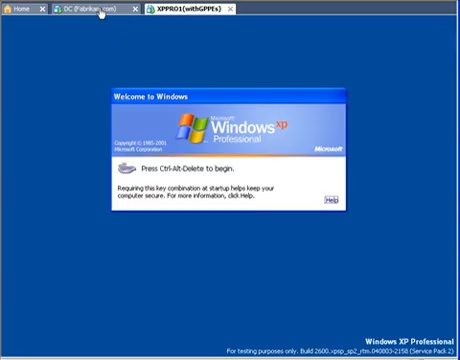
- Create a Files preference copying \\dc\share\background.jpg to c:\background.jpg
click(80, 16)
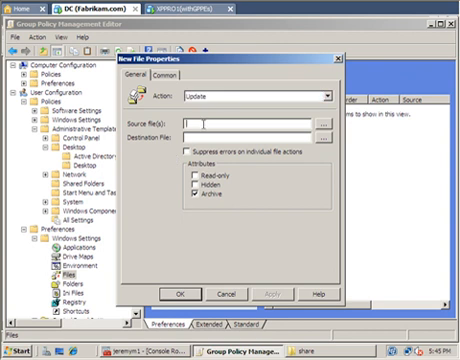
text(\\dc\share\background.)
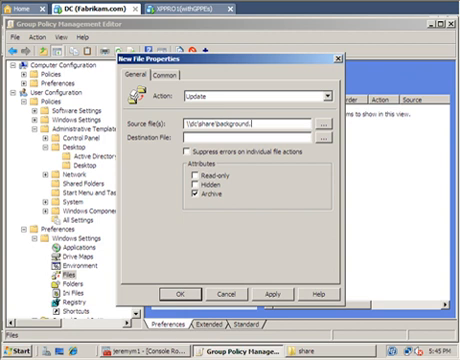
text(jpg)
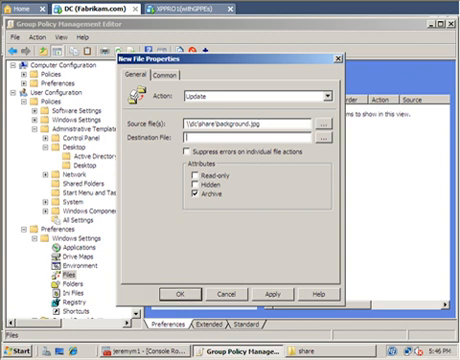
text(c:\backg)
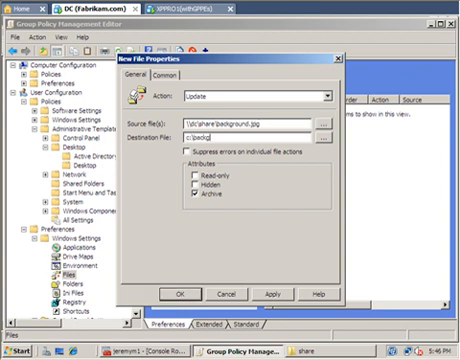
text(background.jpg)
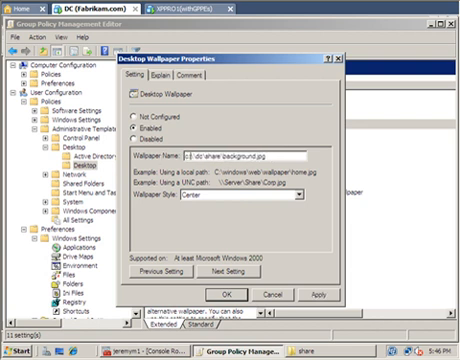
- Change the Desktop Wallpaper policy's Wallpaper Name to c:\background.jpg
text(c:\background.jpg)
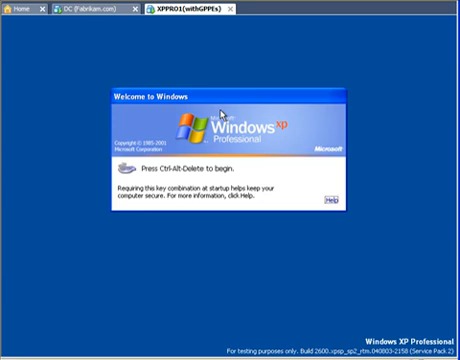
- Send Ctrl+Alt+Del to the XP guest to reach the logon dialog
key(ctrl+alt+delete)
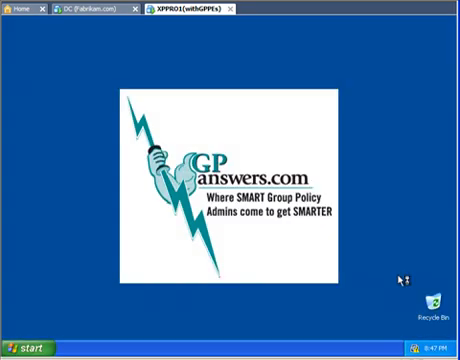
- Open the Start menu over the logo wallpaper to see the logged-on user
click(24, 344)
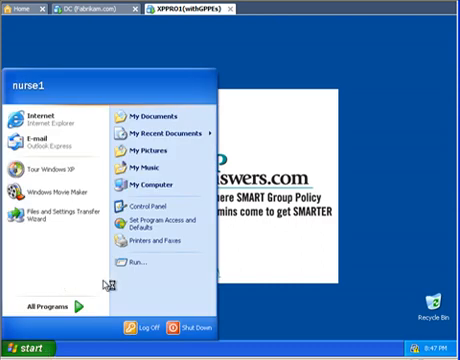